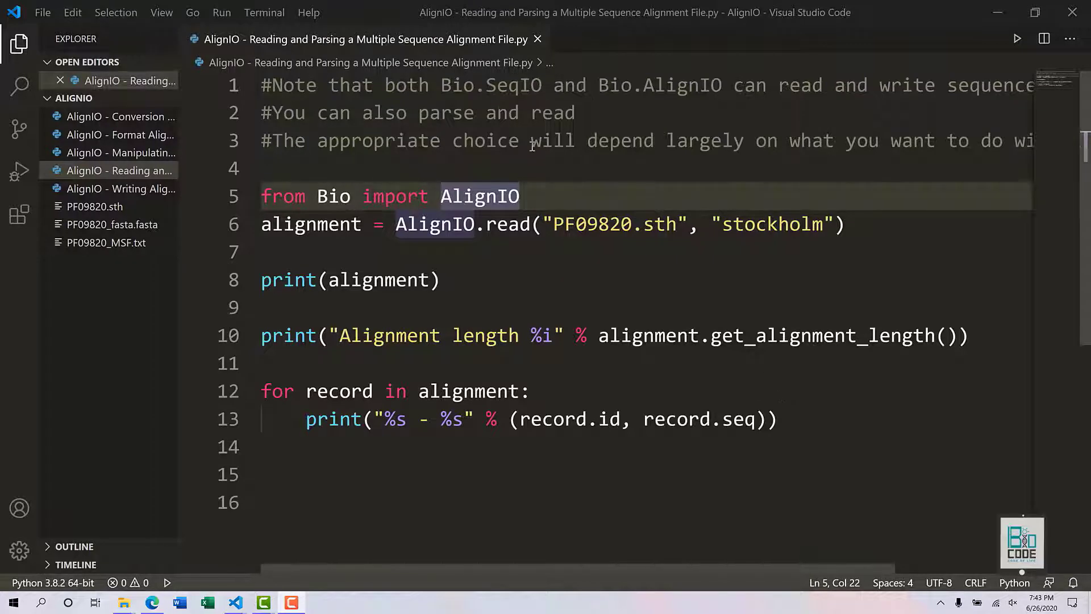
# Review the script's AlignIO import and the three comment lines at its top.
pyautogui.doubleClick(477, 196)
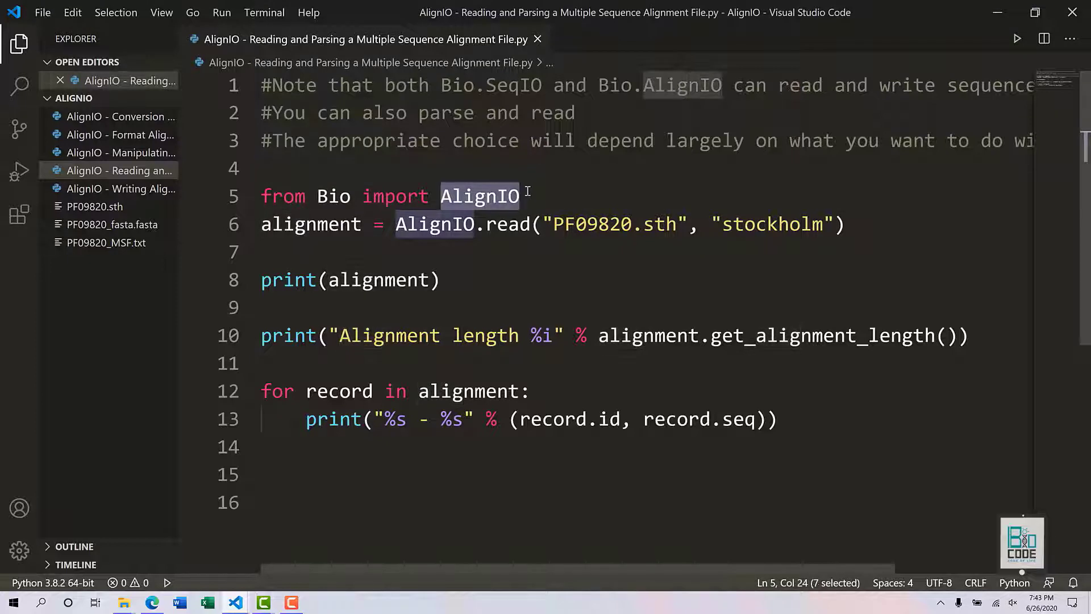
pyautogui.moveTo(615, 265)
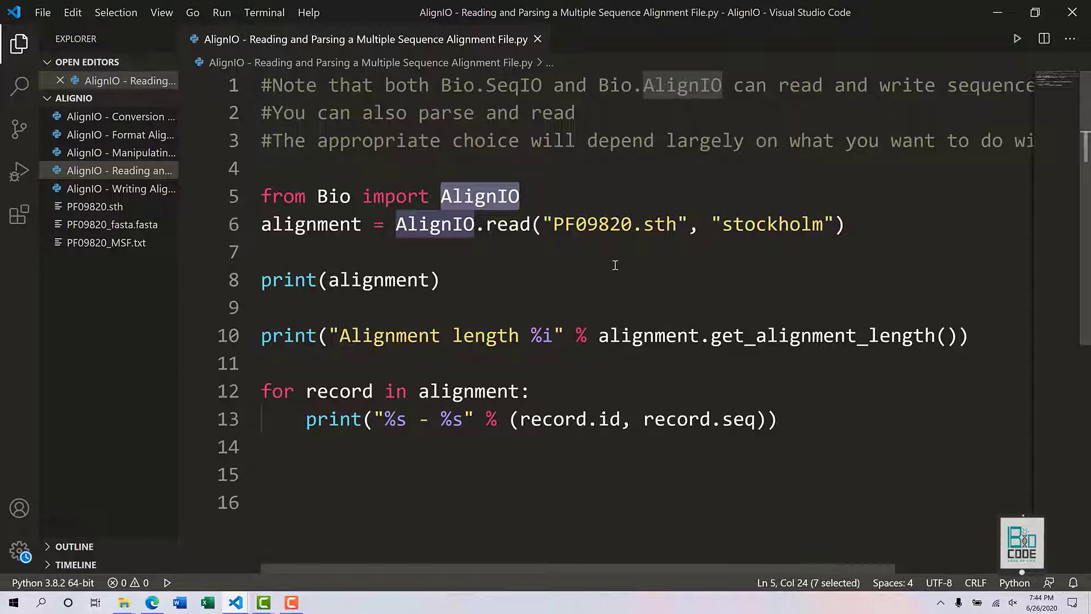
pyautogui.moveTo(663, 157)
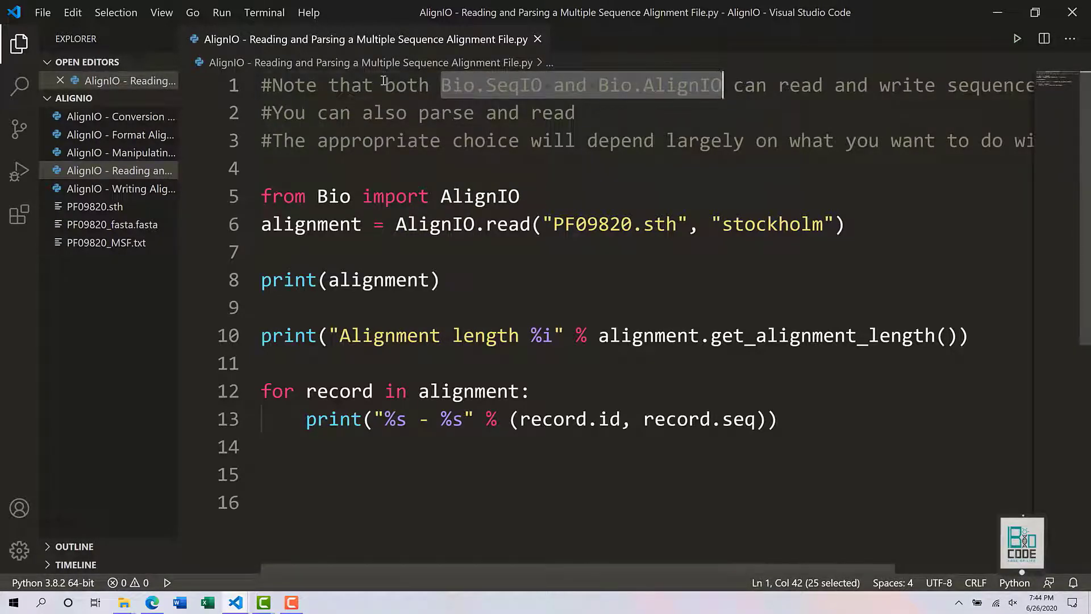
pyautogui.click(385, 84)
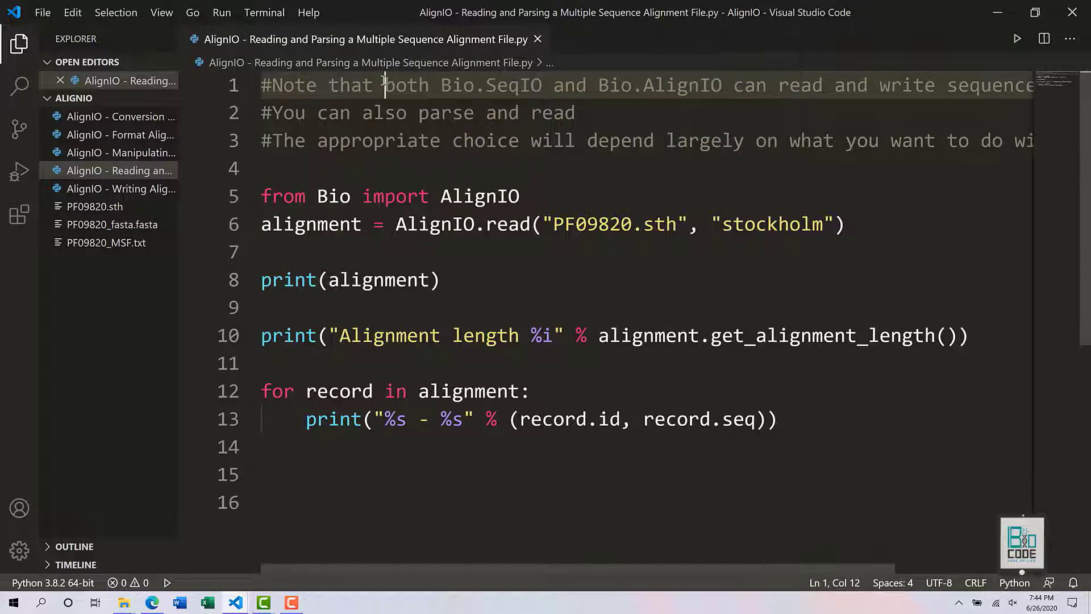
pyautogui.moveTo(690, 153)
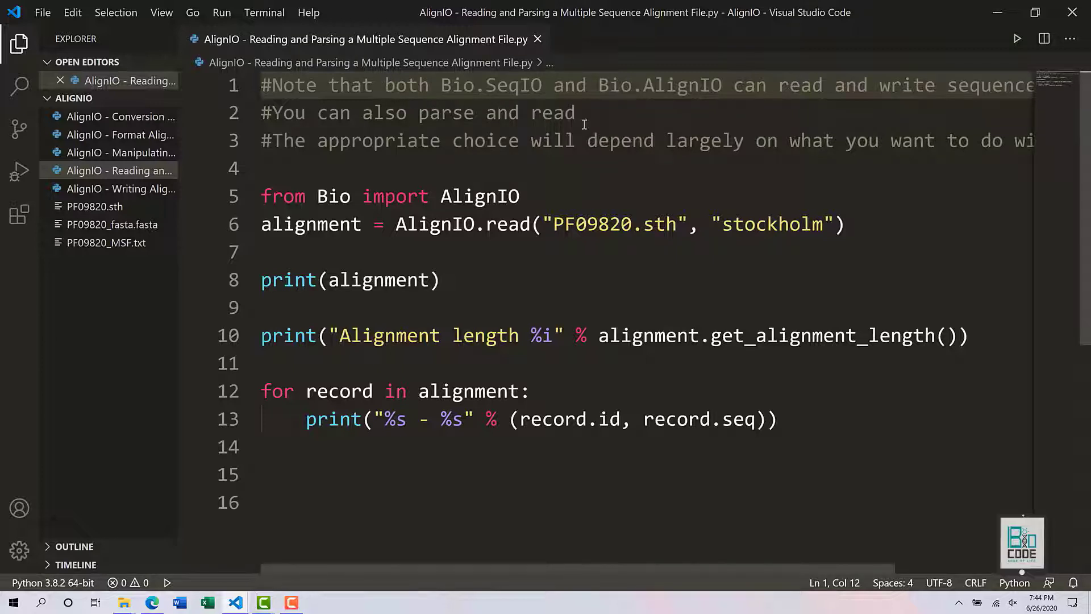
pyautogui.moveTo(416, 113); pyautogui.dragTo(575, 113)
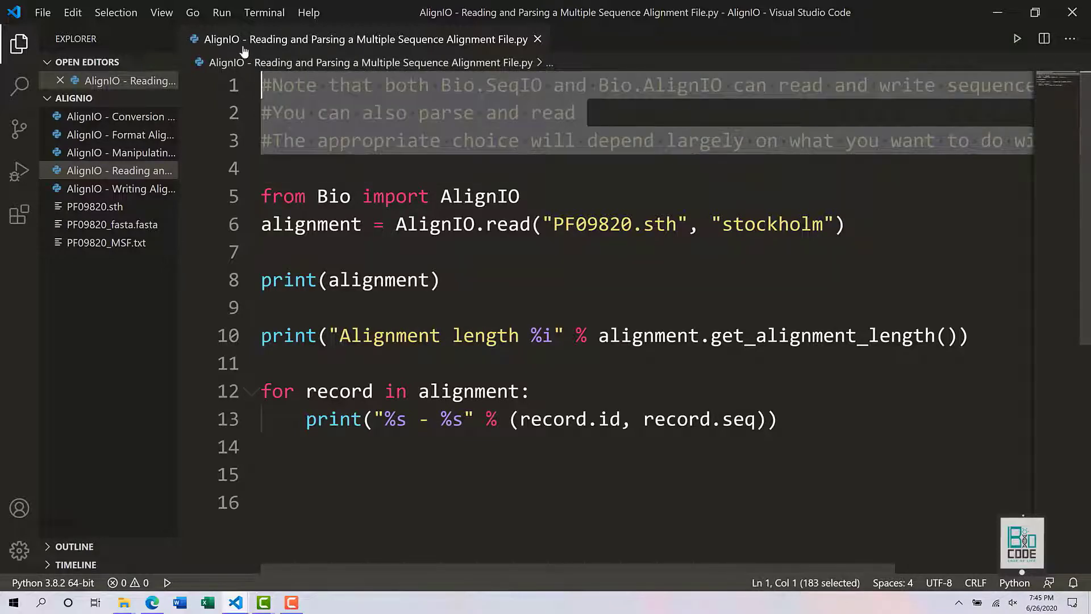
pyautogui.hscroll(3)
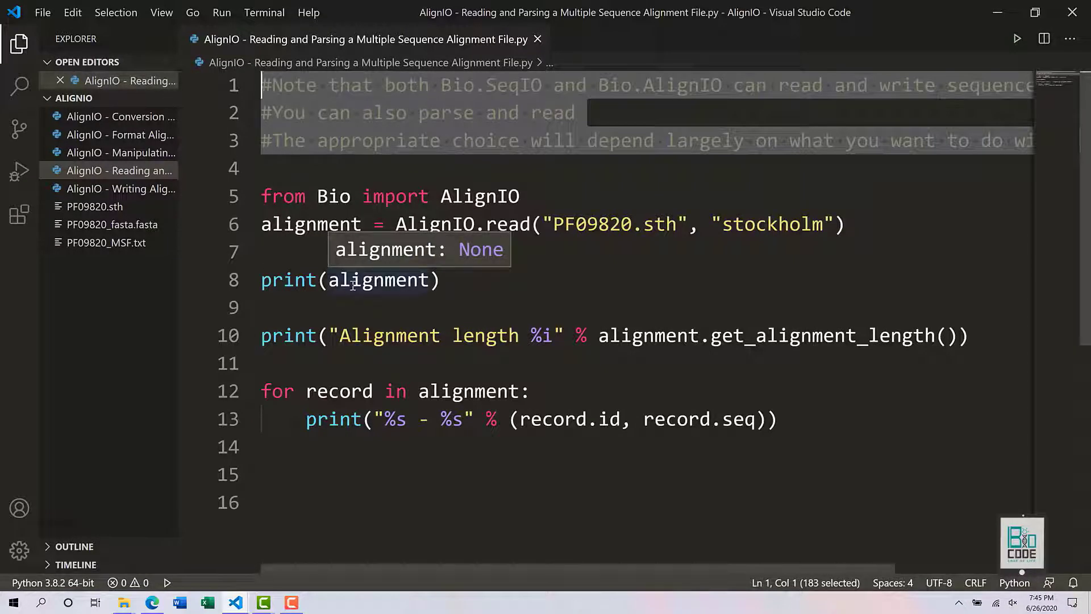
pyautogui.moveTo(35, 85)
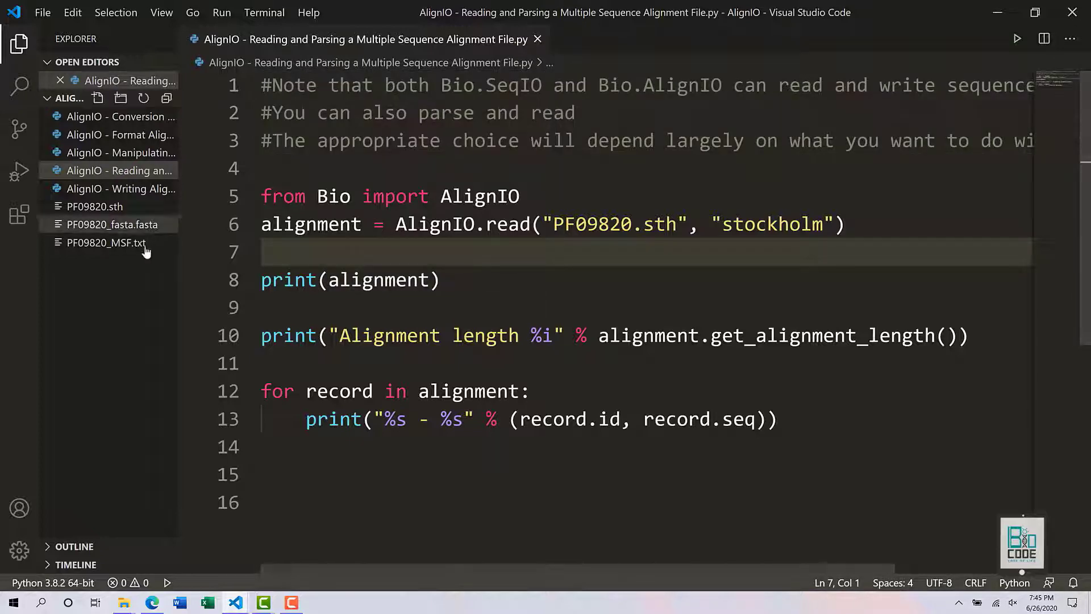
# Inspect the PF09820.sth alignment's sequences, then return to the AlignIO script.
pyautogui.click(95, 205)
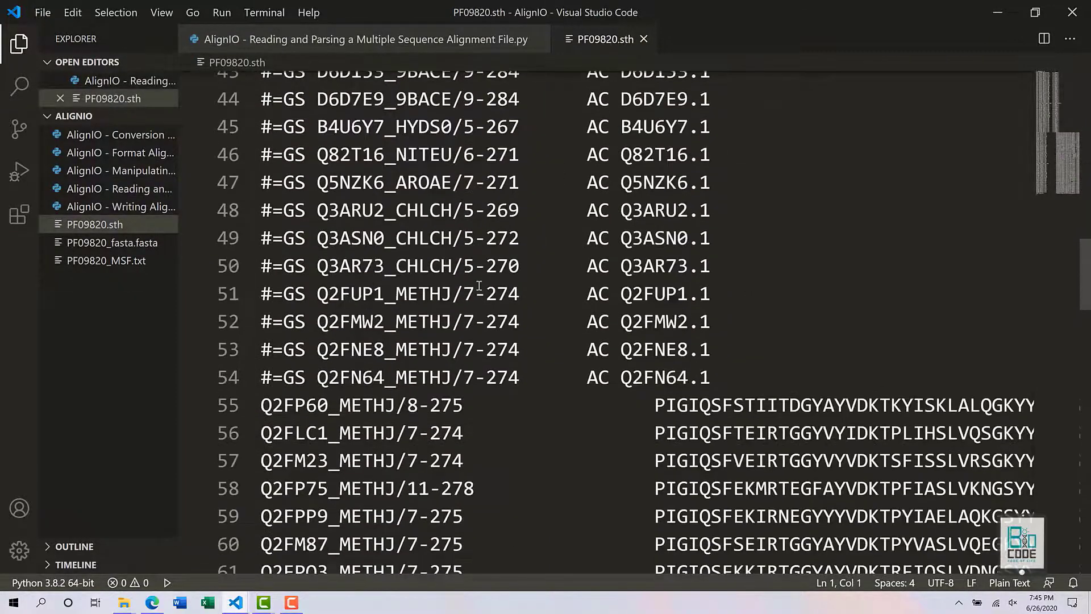
pyautogui.scroll(-3)
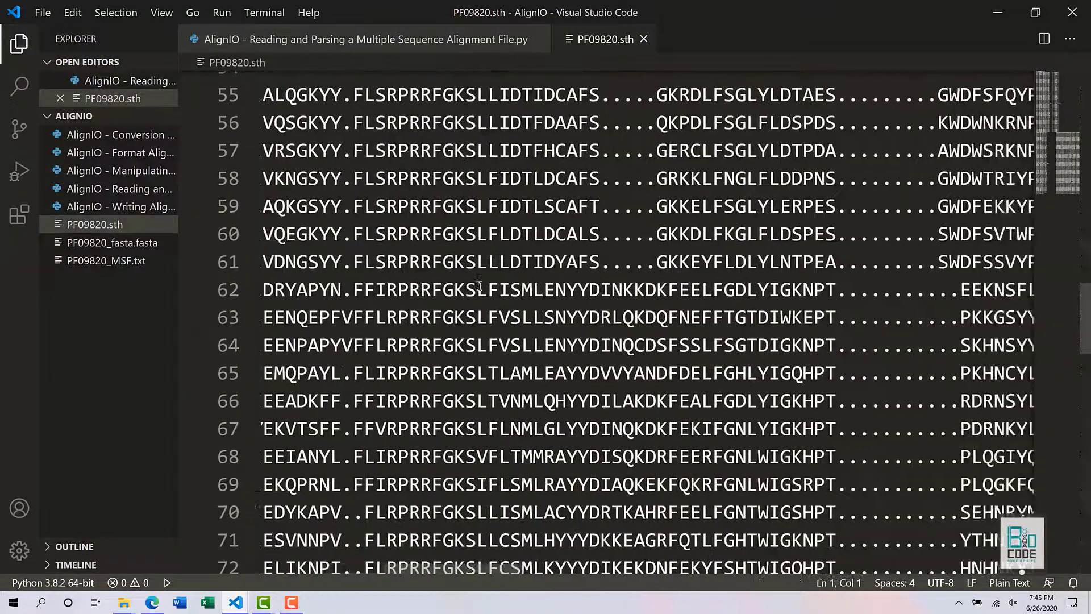
pyautogui.scroll(-3)
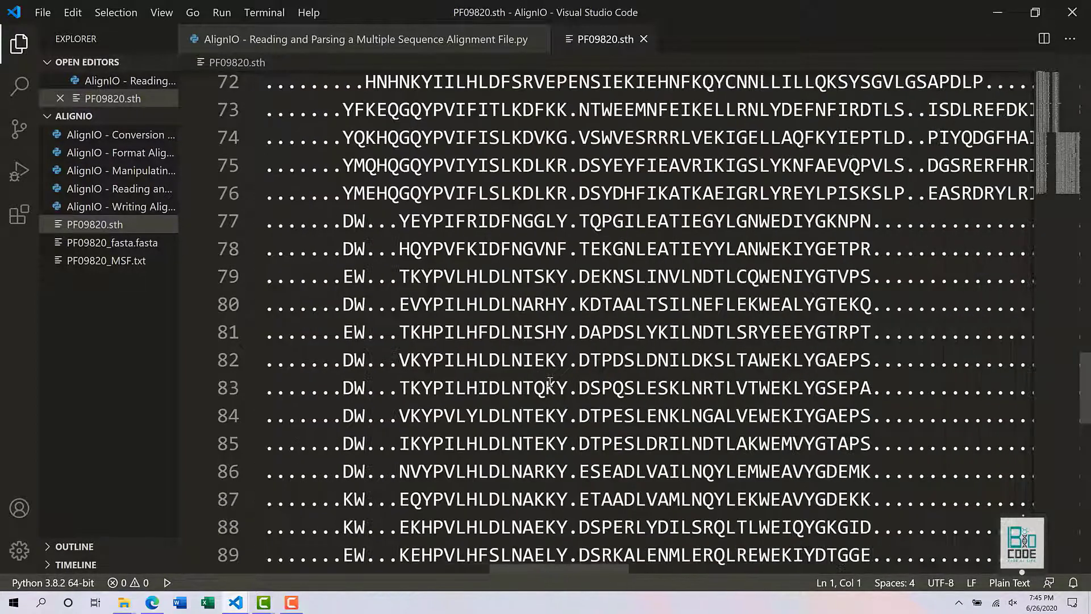
pyautogui.hscroll(-3)
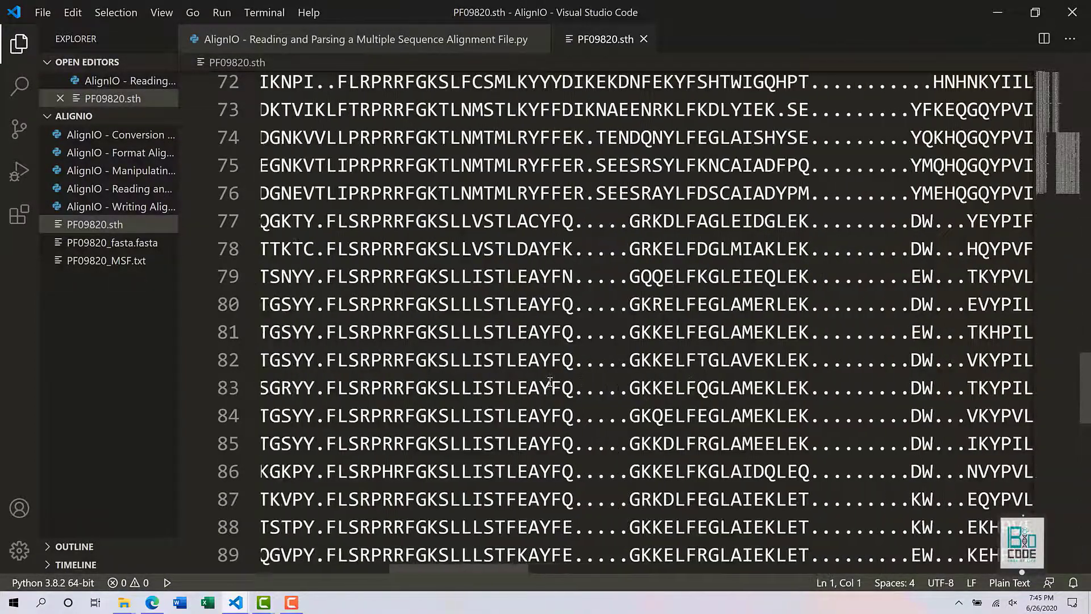
pyautogui.scroll(-3)
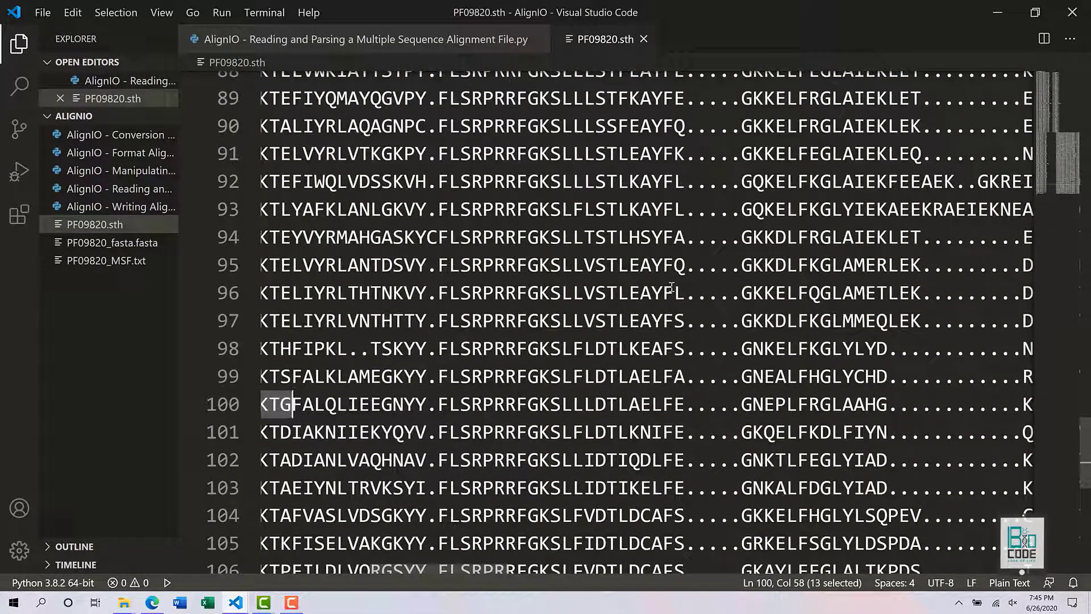
pyautogui.click(357, 40)
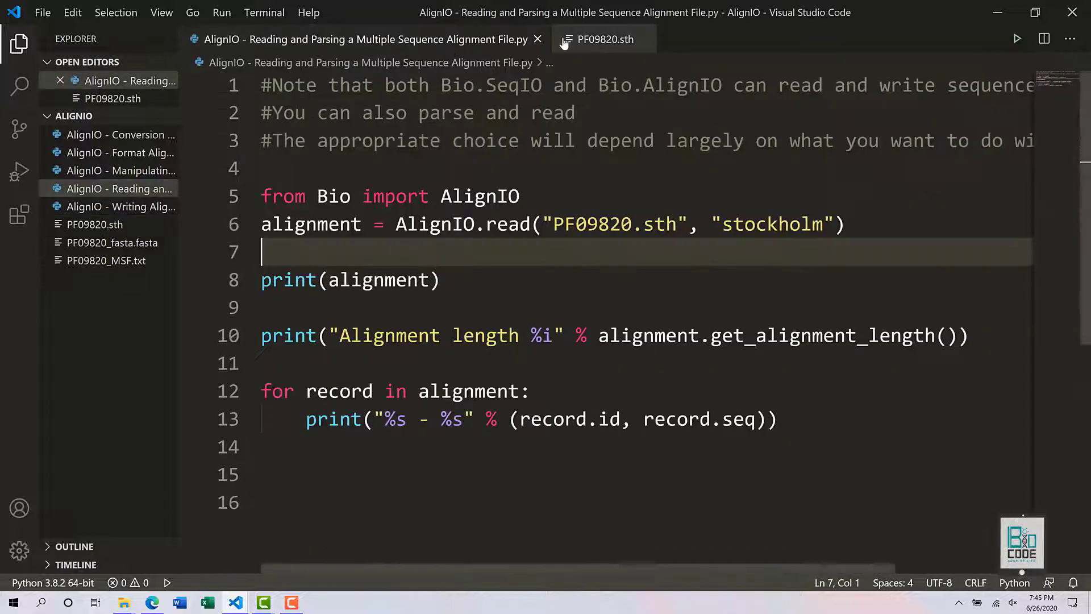
pyautogui.click(604, 39)
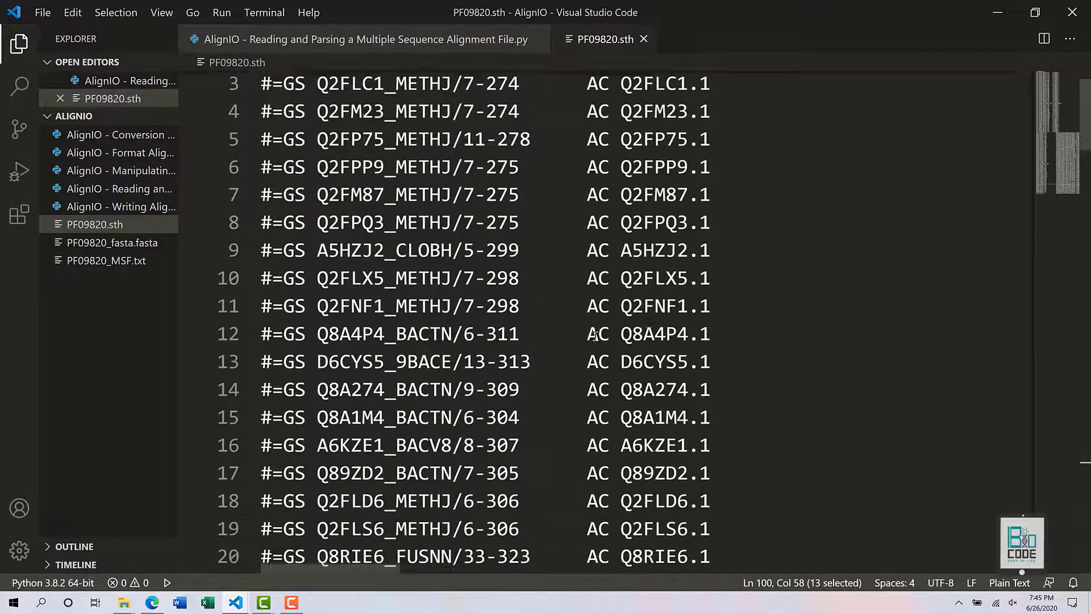
pyautogui.scroll(-3)
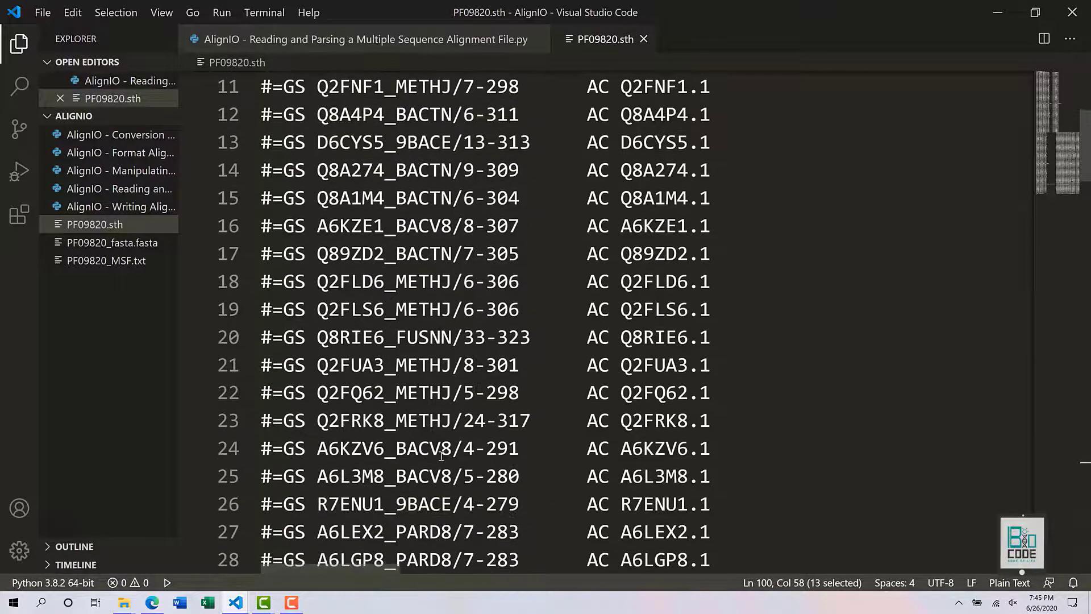
pyautogui.scroll(-3)
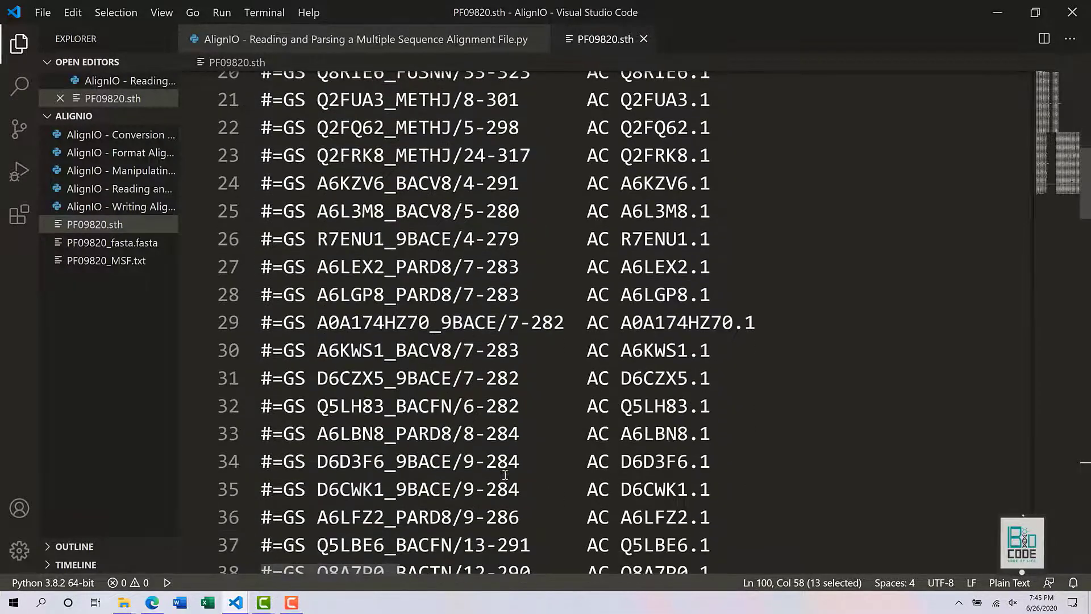
pyautogui.click(361, 38)
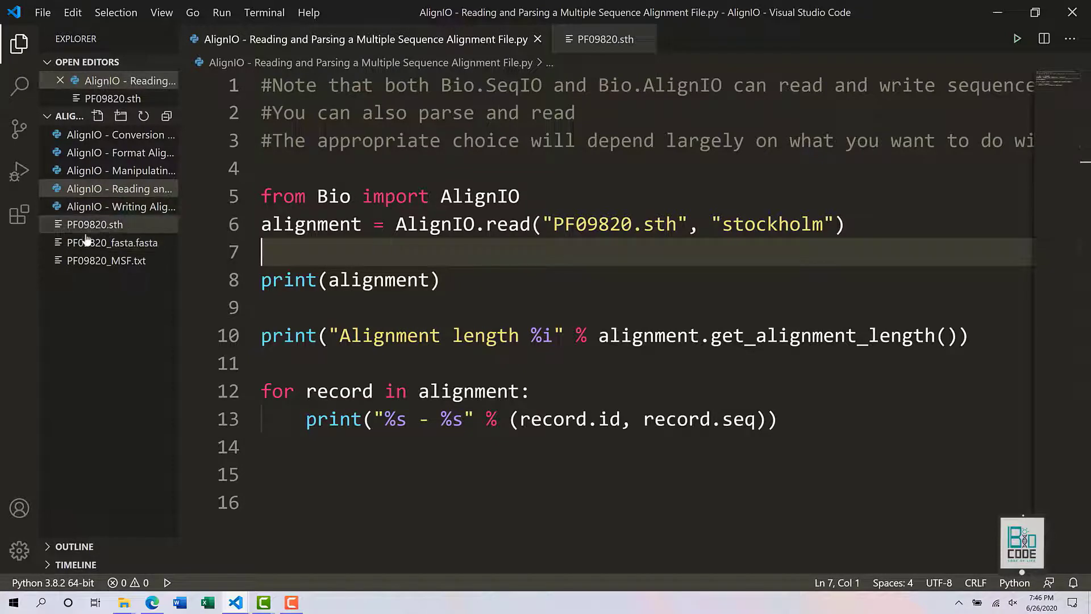
pyautogui.moveTo(93, 242)
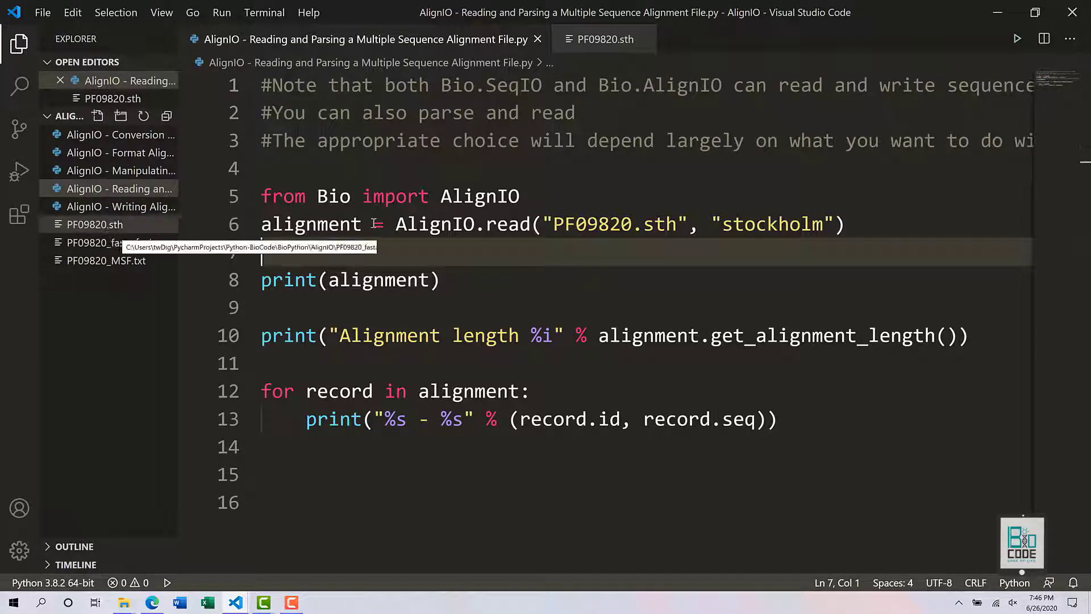